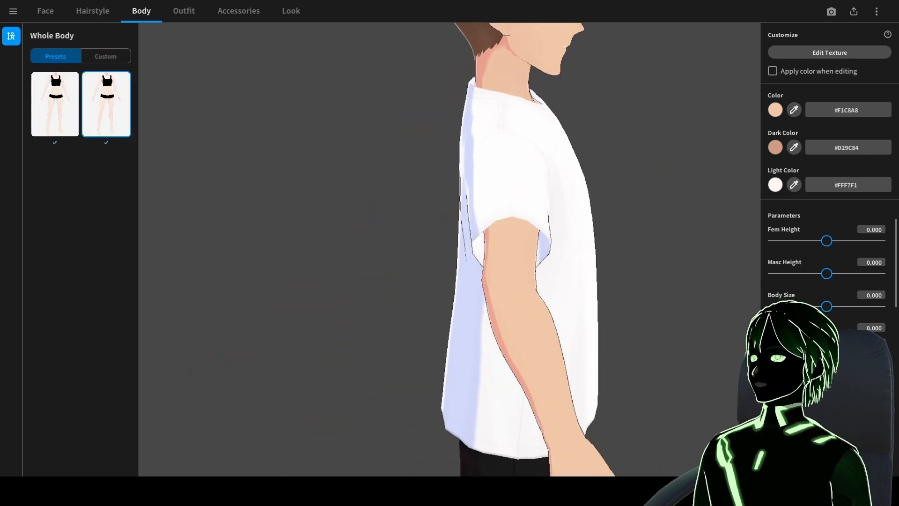
Step: Switch from the Body tab to the Face settings with its face set presets
left_click(45, 11)
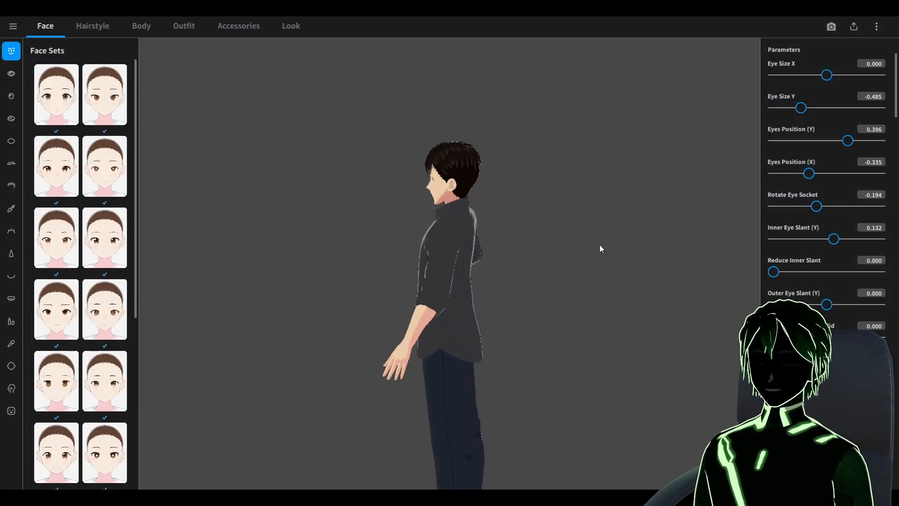
Step: Preview the Smiling, Angry and Surprised expressions on the avatar, then return to Neutral
left_click(10, 411)
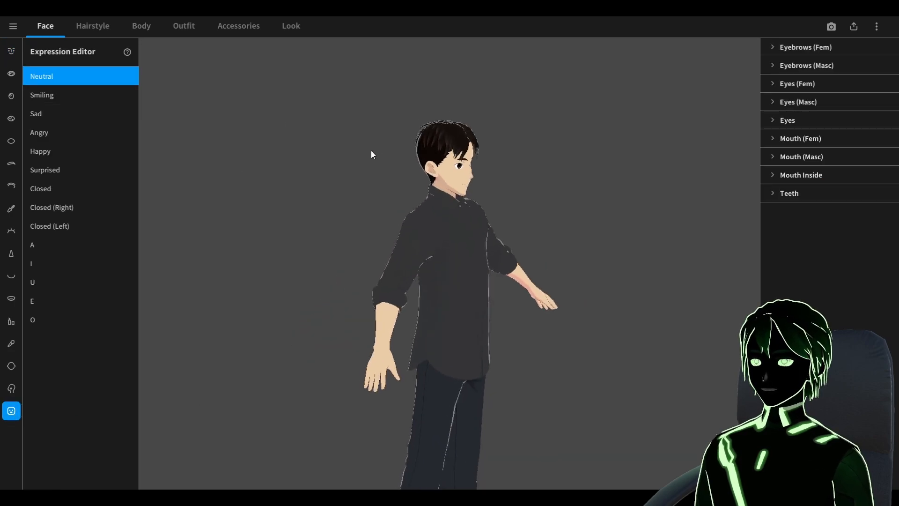
left_click(41, 95)
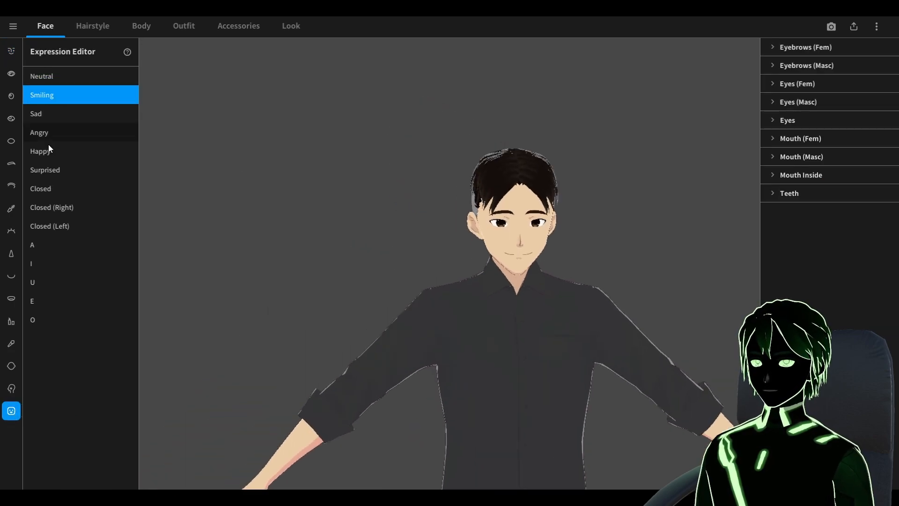
left_click(39, 132)
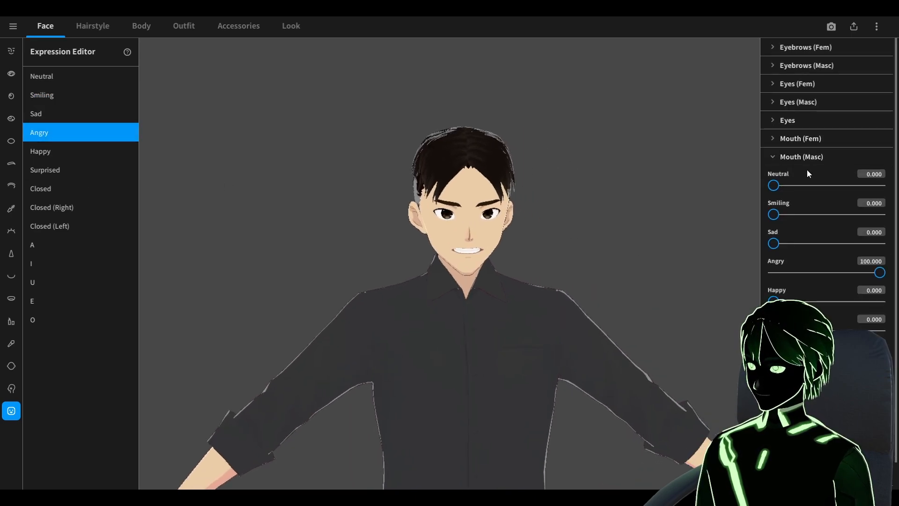
left_click_drag(879, 272, 772, 272)
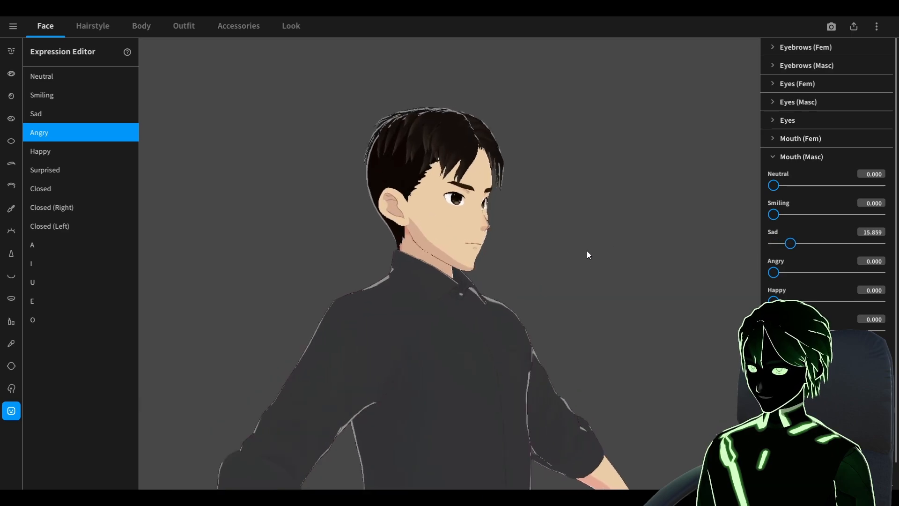
left_click(45, 170)
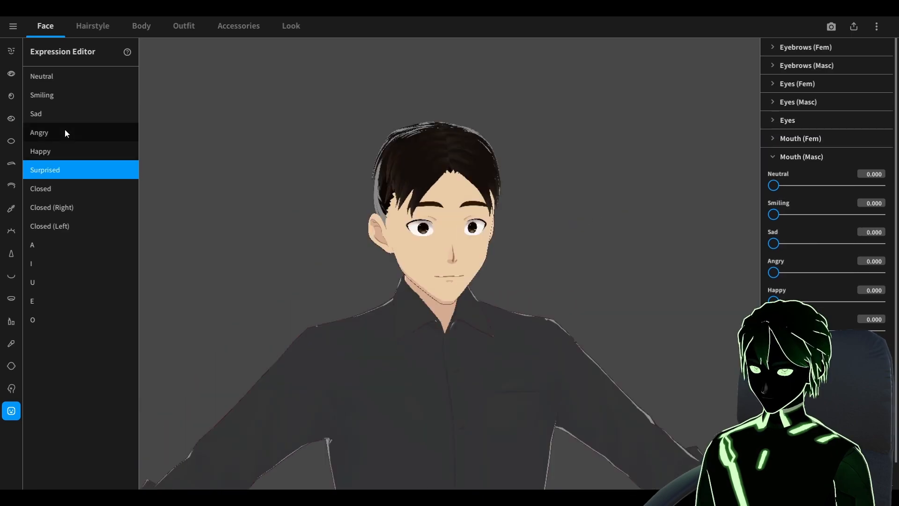
left_click(41, 76)
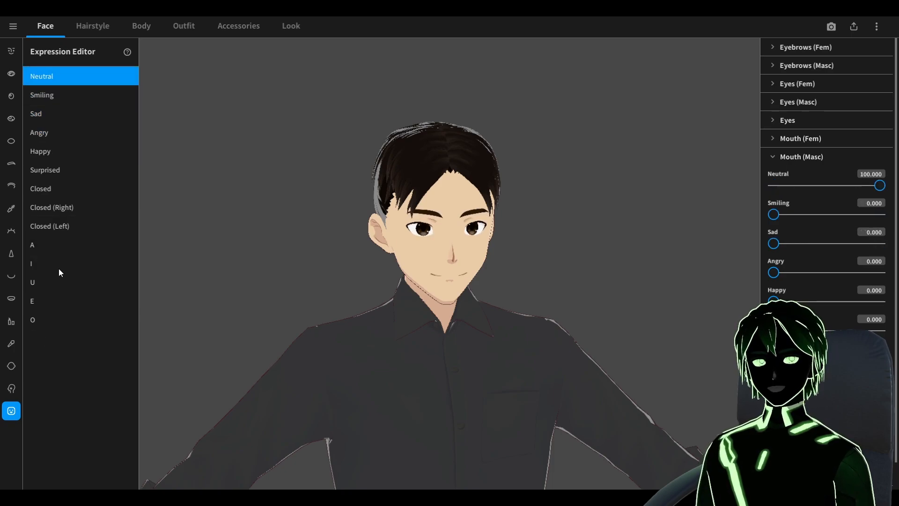
Step: Preview the A, U, E and O mouth shapes, then move on to the hairstyle settings
left_click(31, 245)
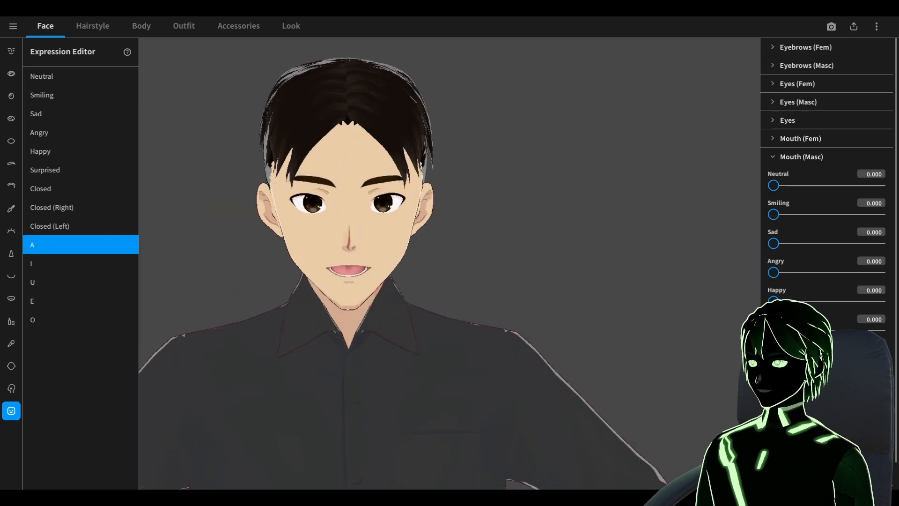
left_click(33, 282)
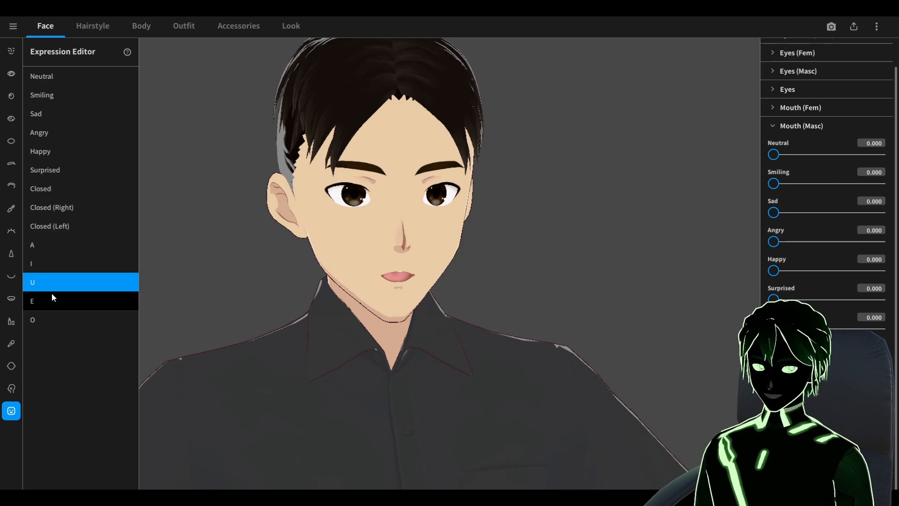
left_click(32, 301)
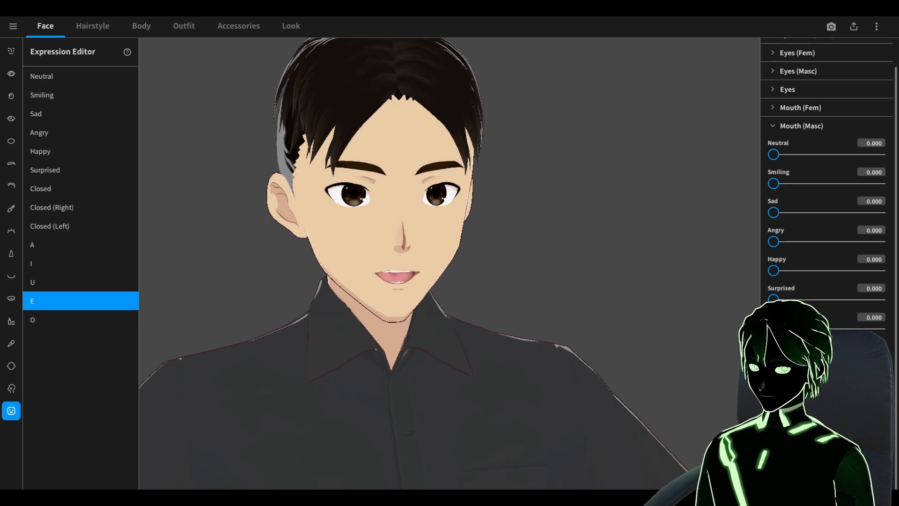
left_click(33, 320)
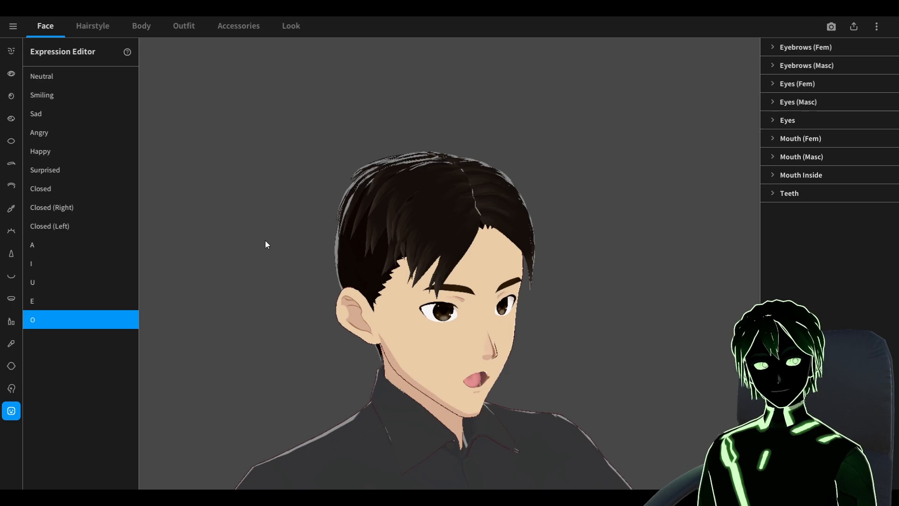
left_click(91, 25)
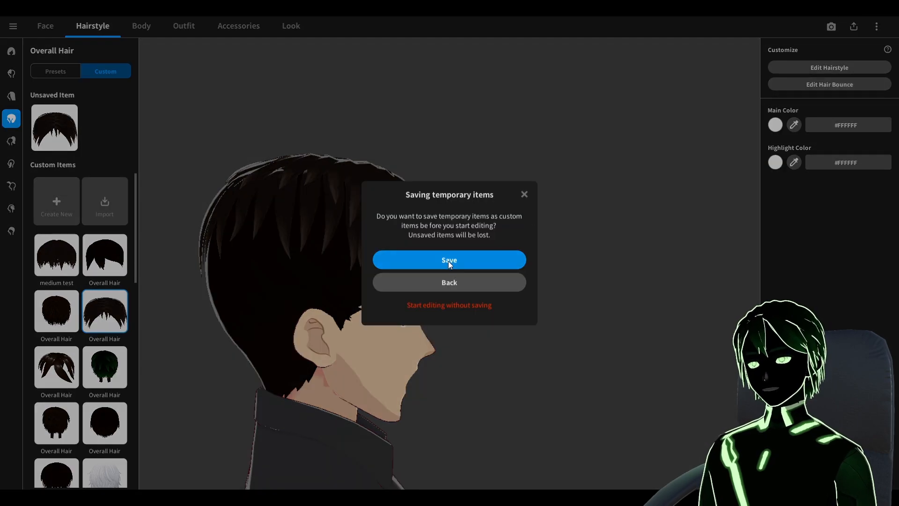
Step: Save the temporary hair as a custom item and bring up its hair bone groups
left_click(450, 259)
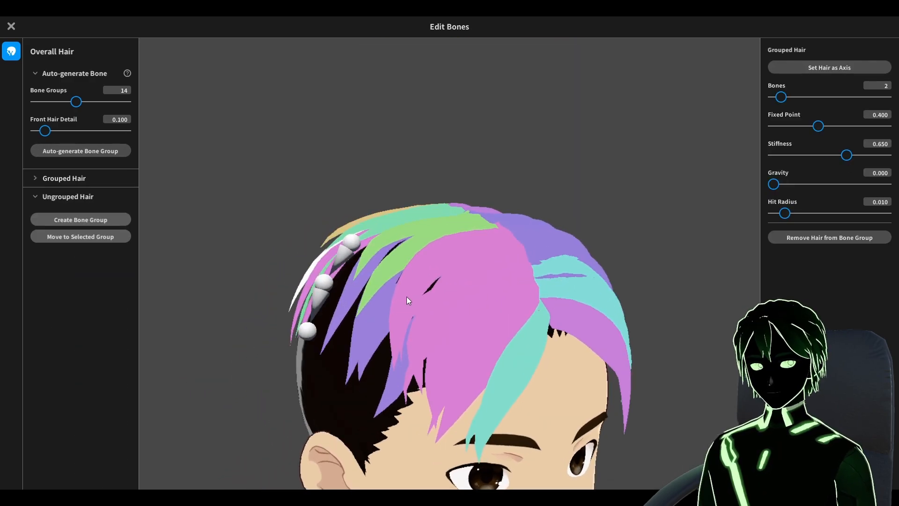
left_click(10, 26)
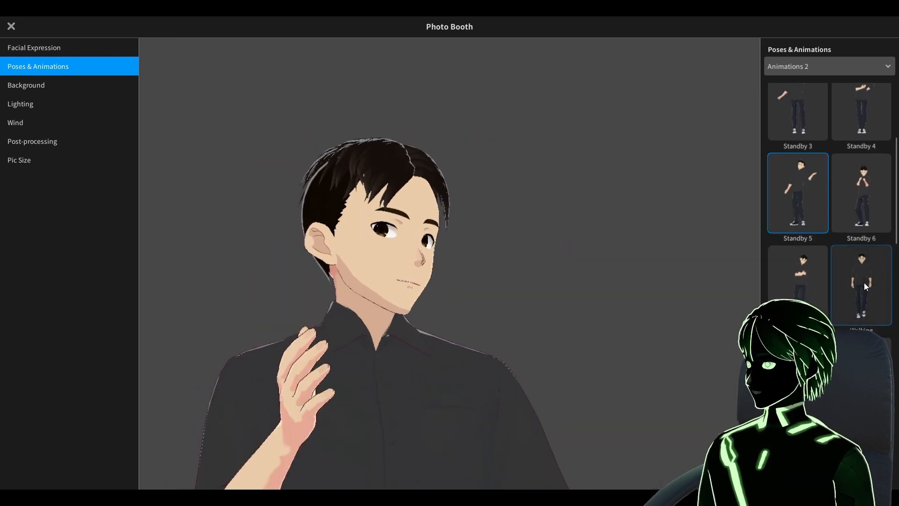
Step: Play an Animations 2 clip to test the hair motion, then leave Photo Booth
left_click(861, 286)
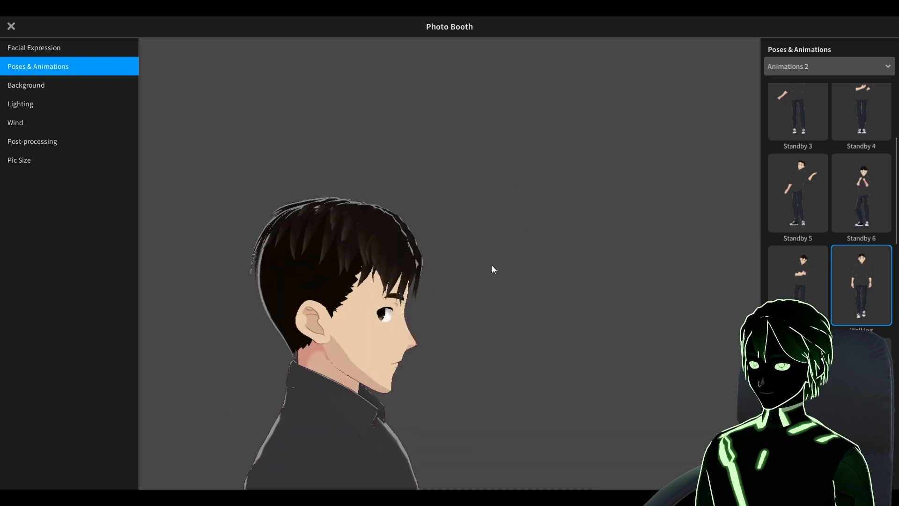
left_click(861, 260)
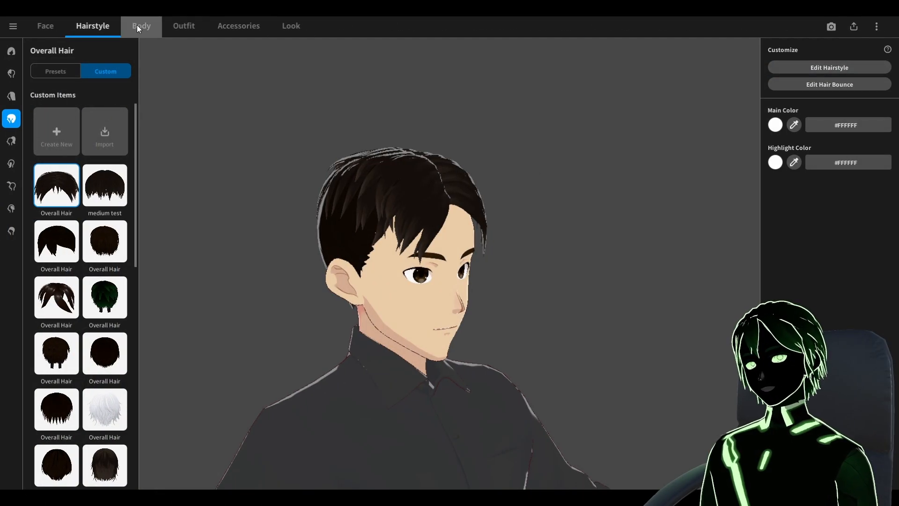
Step: Go through Body to the Outfit tops and edit the selected shirt's texture
left_click(141, 26)
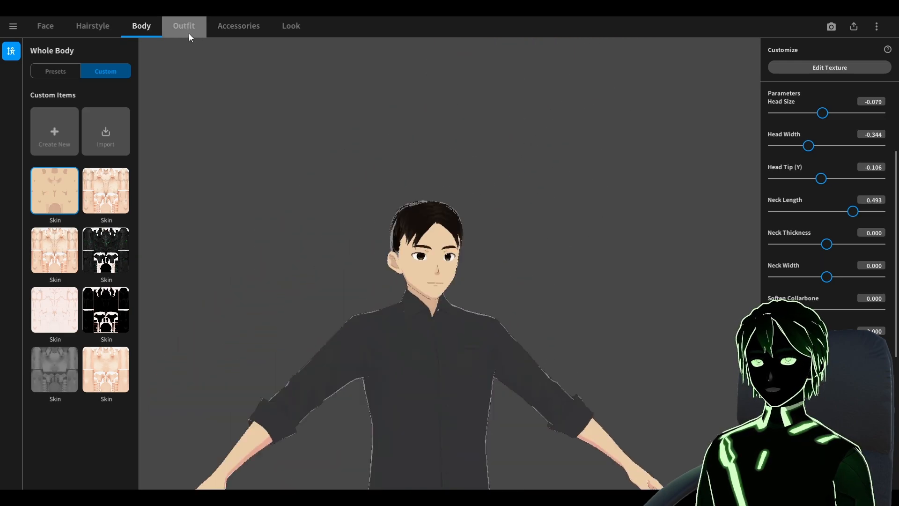
left_click(183, 26)
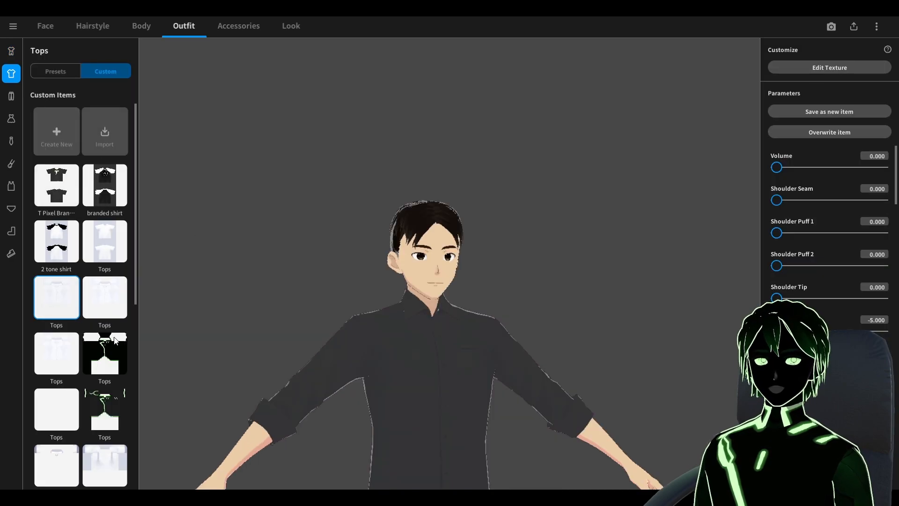
left_click(830, 68)
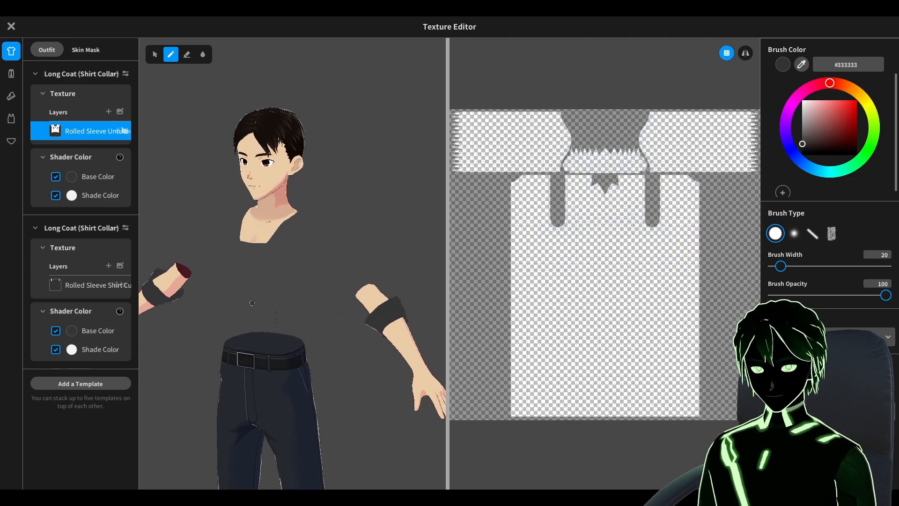
Step: View the shirt's skin mask layer, then switch to the pants texture
left_click(85, 49)
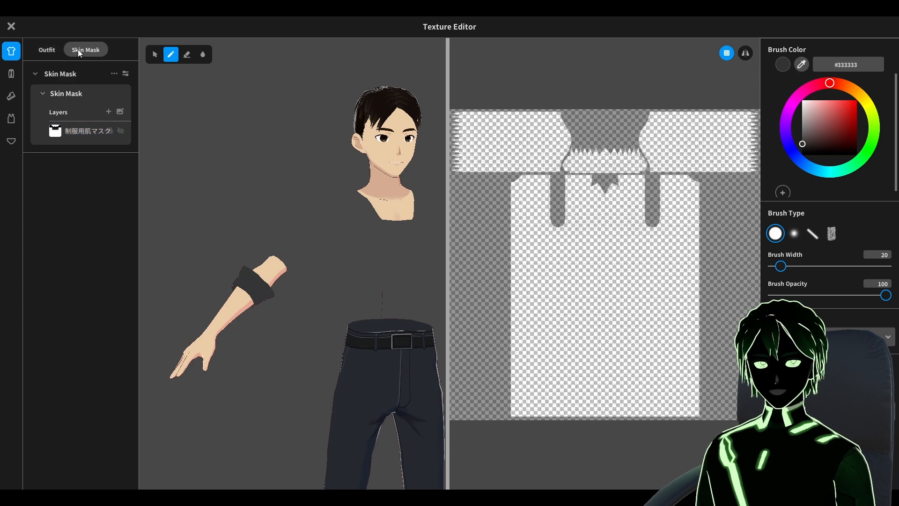
left_click(85, 130)
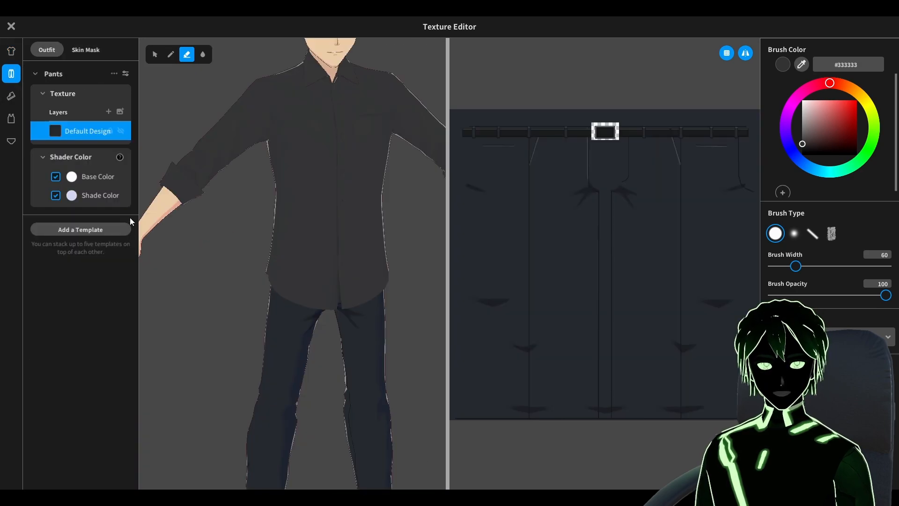
Step: Check the pants skin mask and return to the rolled-sleeve shirt layer in select mode
left_click(86, 49)
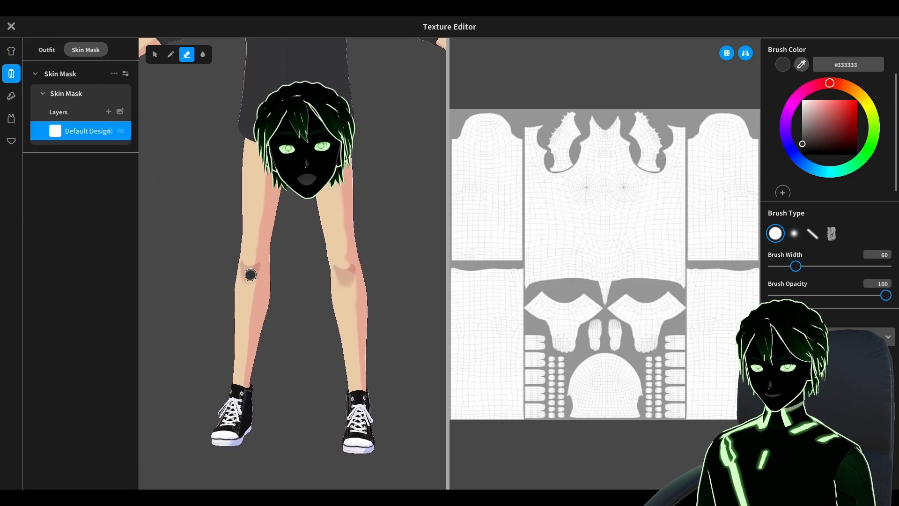
left_click(46, 49)
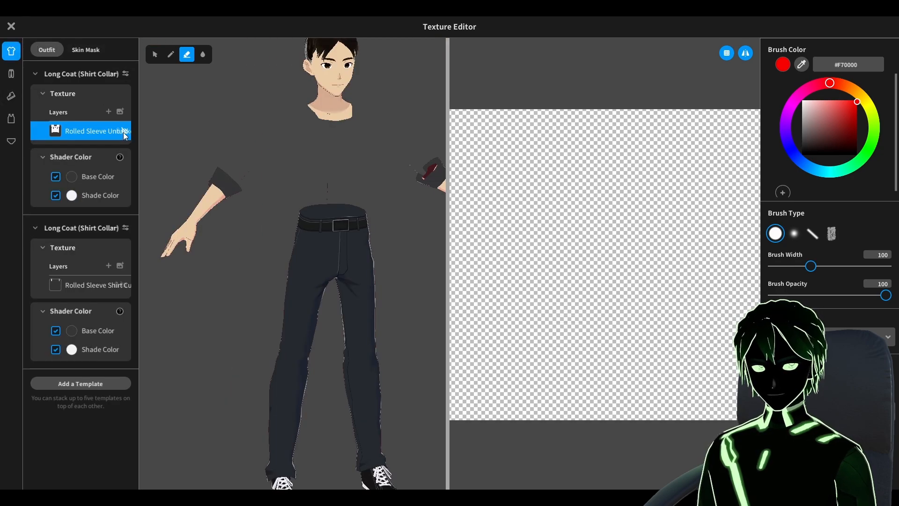
left_click(89, 131)
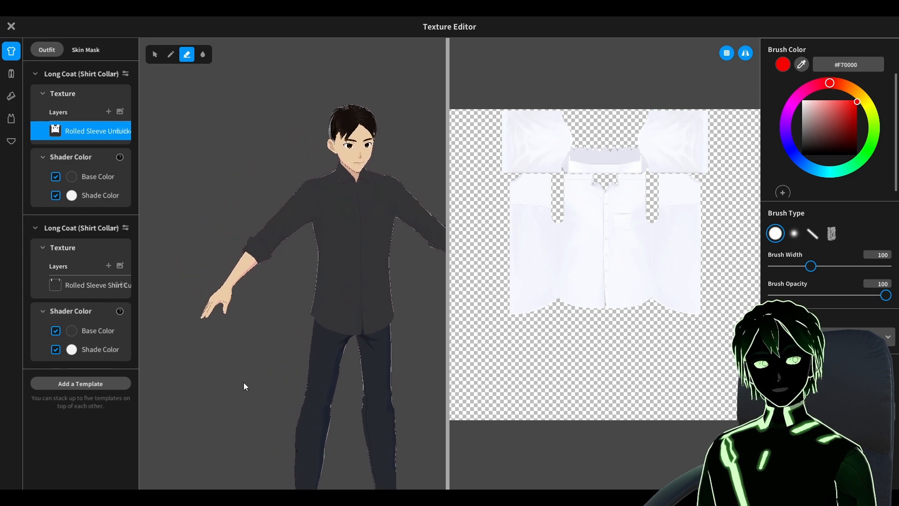
left_click(154, 54)
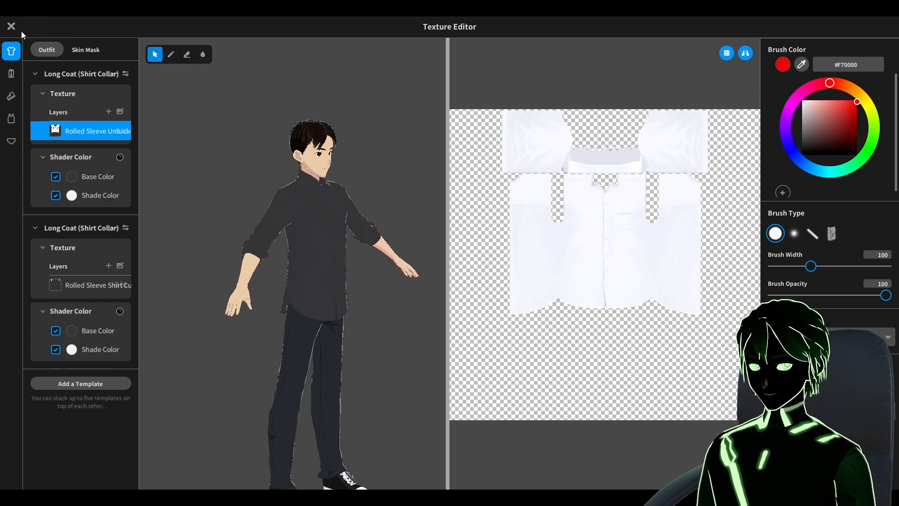
Step: Close the texture editor, saving the edited top and pants as new custom items
left_click(11, 26)
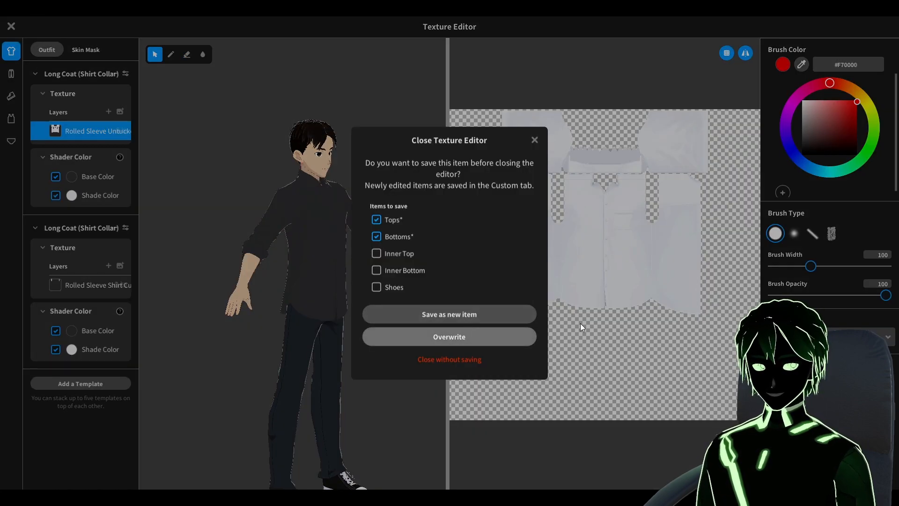
left_click(450, 359)
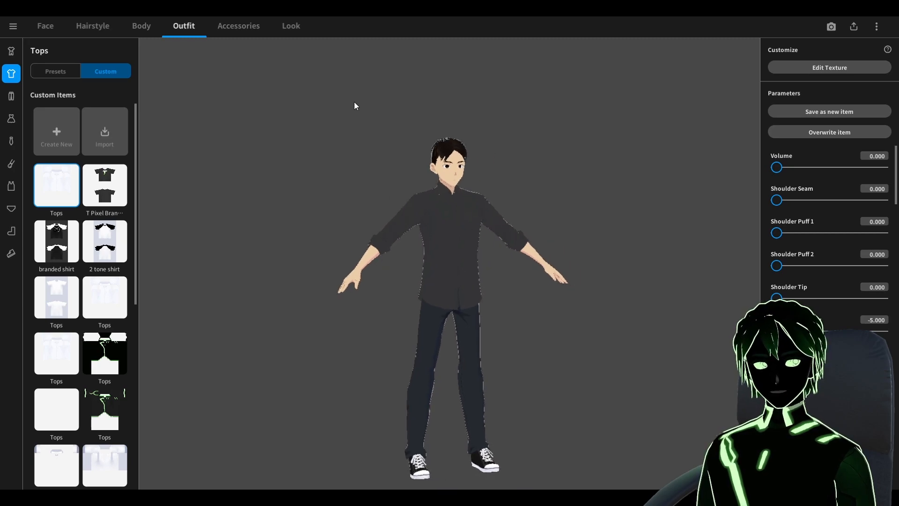
Step: Add Glasses (Thick) as the avatar's accessory and zoom in on the face
left_click(239, 27)
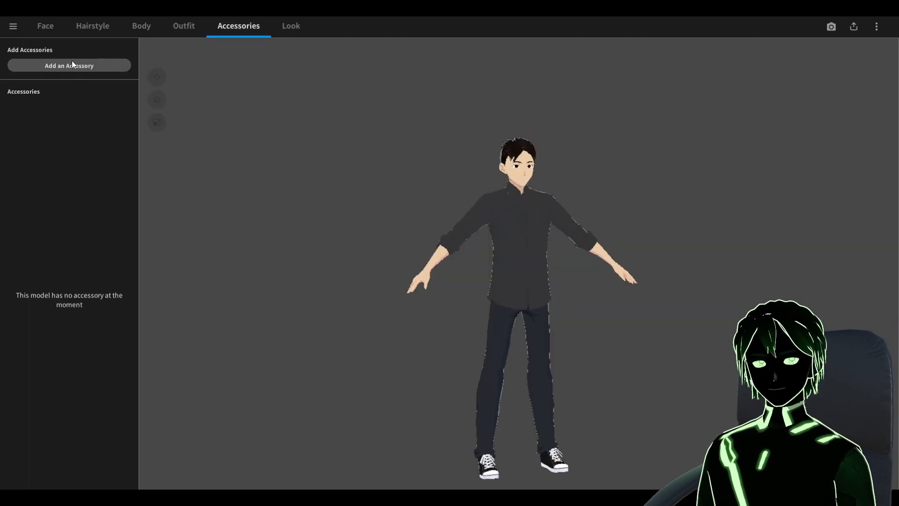
left_click(68, 65)
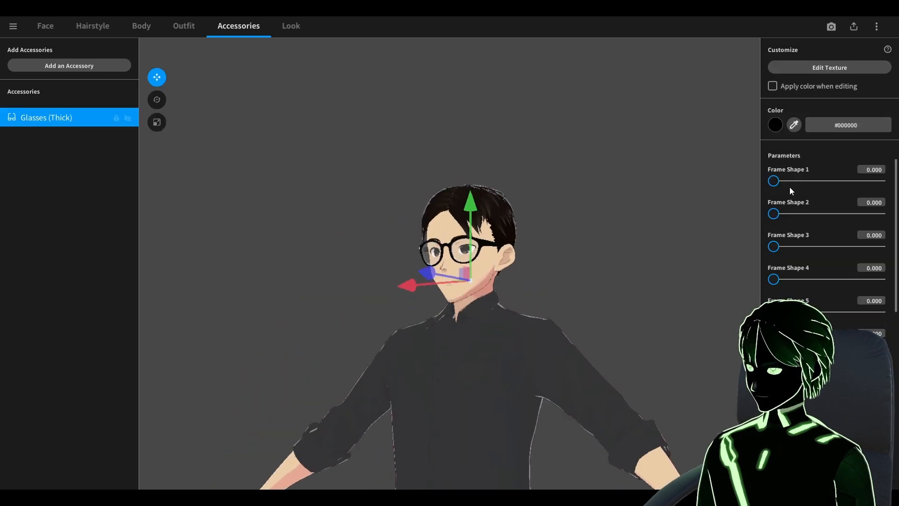
left_click_drag(773, 181, 874, 181)
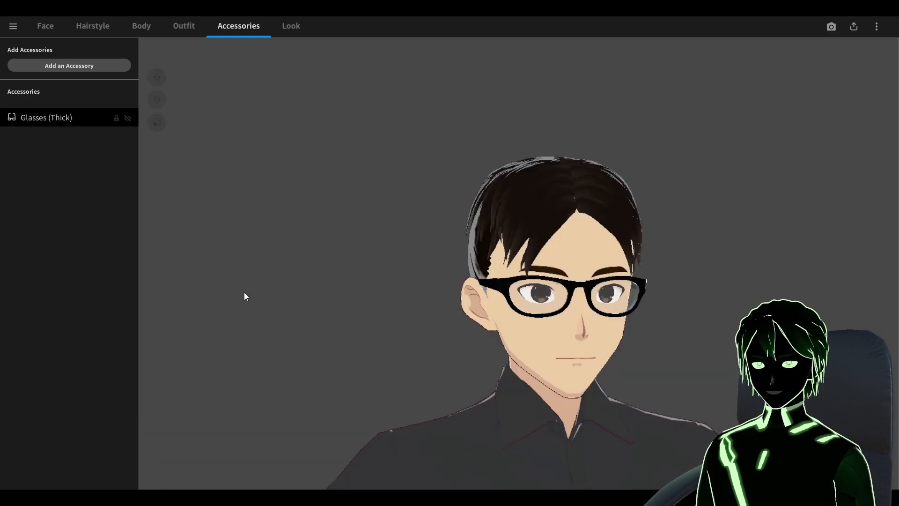
Step: Set Face Outline Width to 0 and Face Rim Light Intensity to 0 in the Look settings
left_click(290, 26)
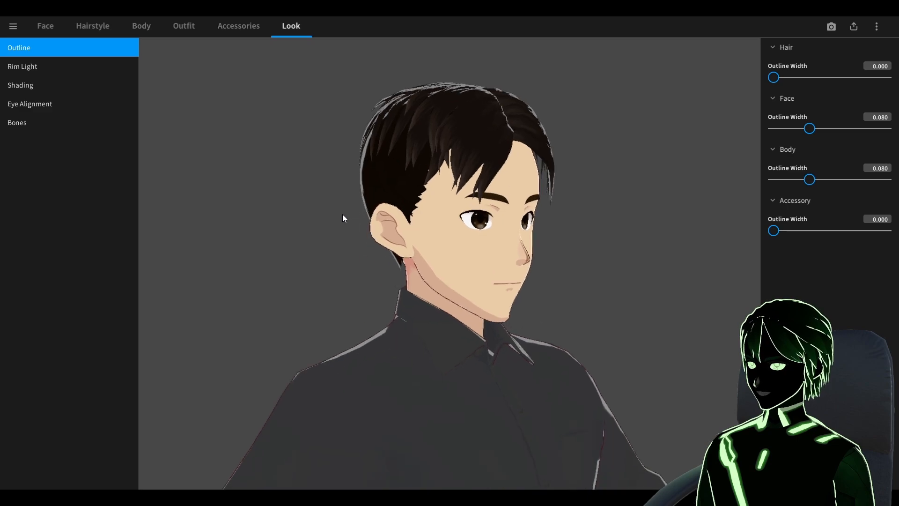
left_click_drag(773, 77, 885, 77)
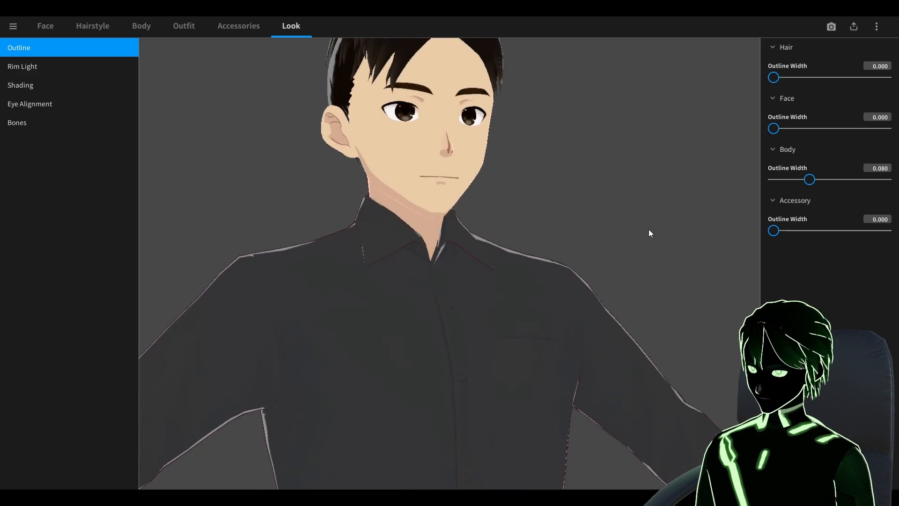
left_click(23, 66)
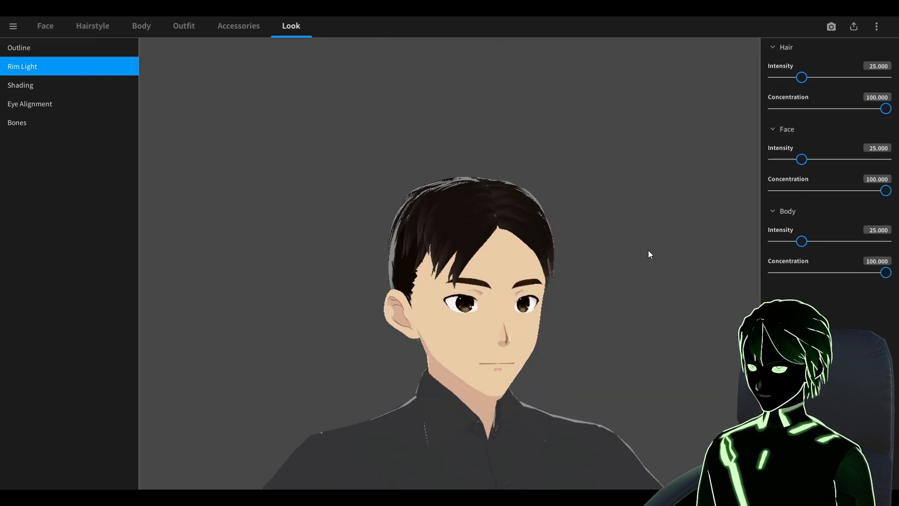
left_click_drag(802, 159, 773, 159)
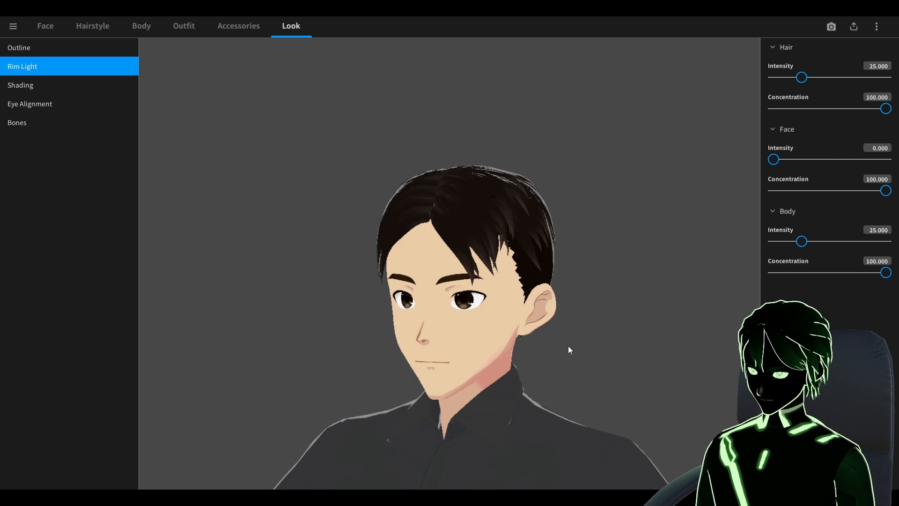
mouse_move(773, 159)
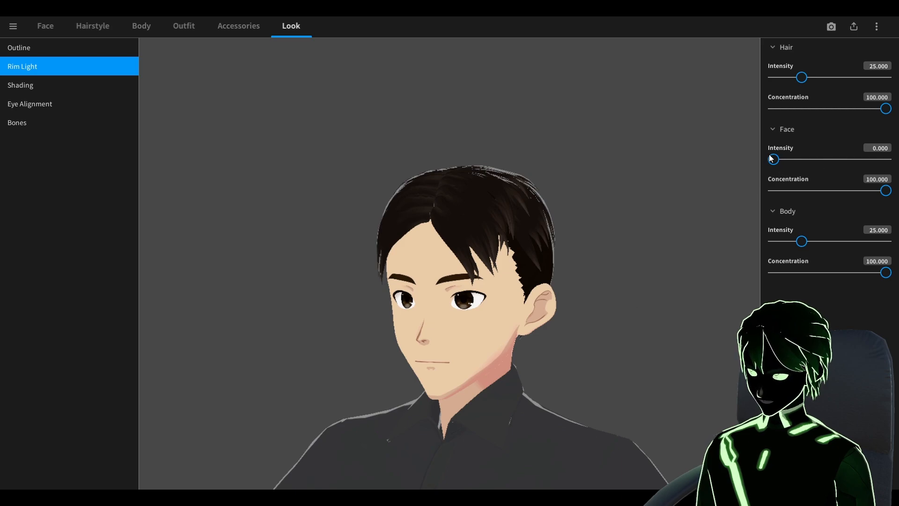
left_click(29, 103)
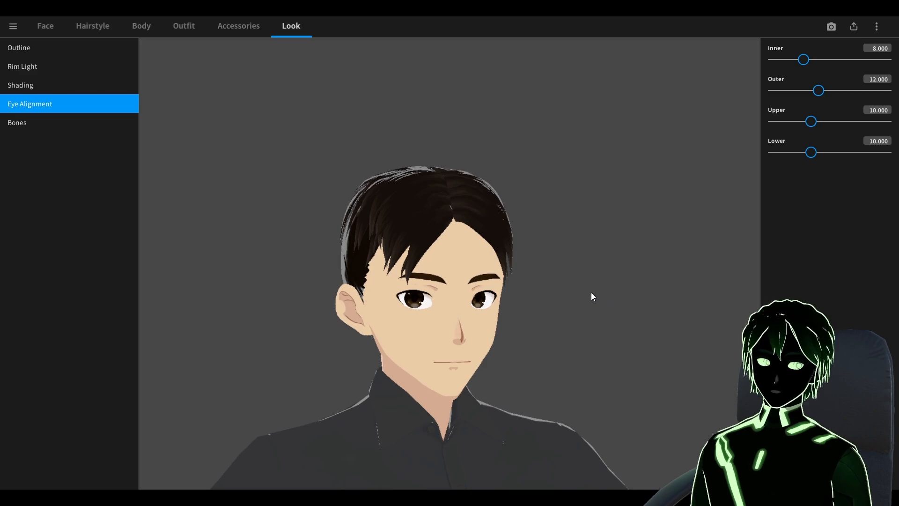
Step: Set Inner eye alignment to 12, check the Bones settings, and enter Photo Booth
left_click_drag(802, 59, 809, 59)
type("12")
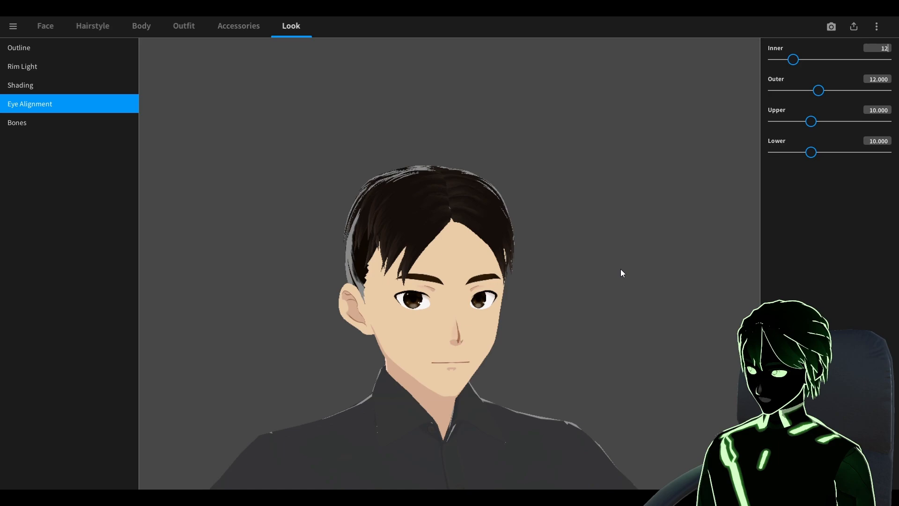
left_click(17, 122)
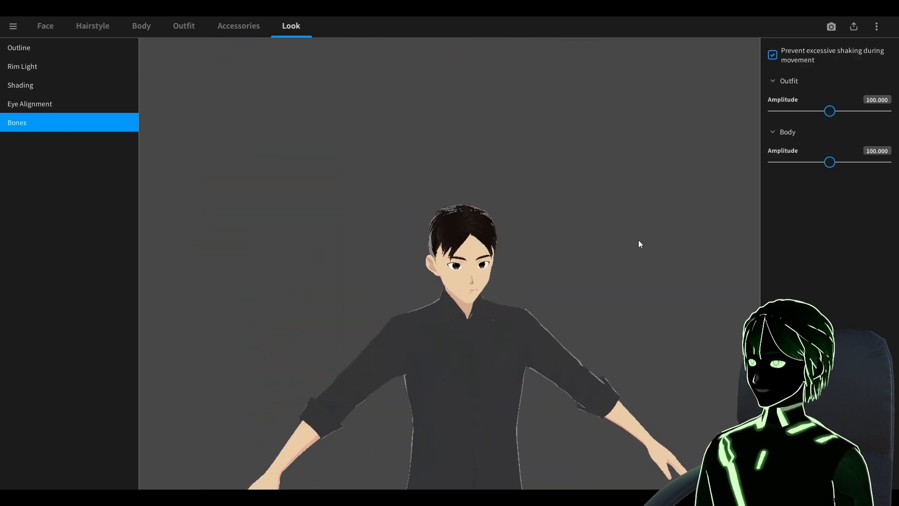
left_click(832, 25)
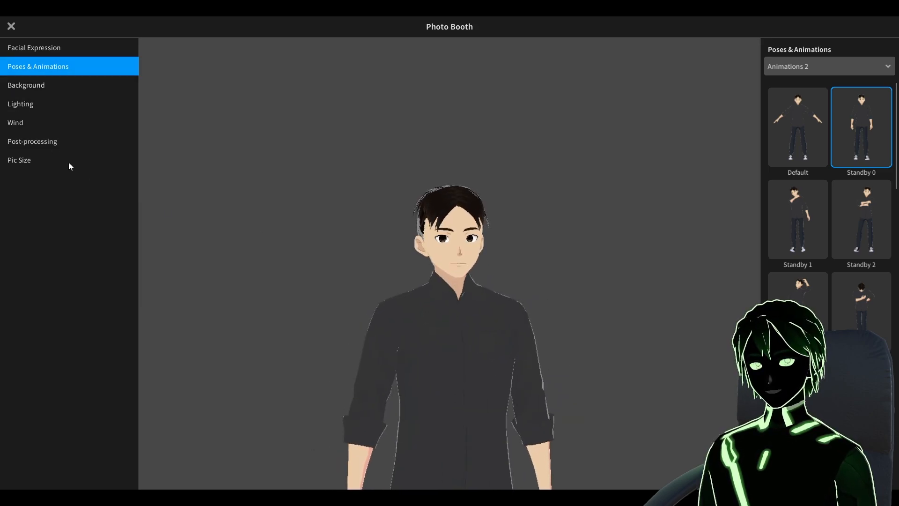
Step: Check the Wind, Post-processing and Pic Size panels in Photo Booth, then leave the preview
left_click(15, 121)
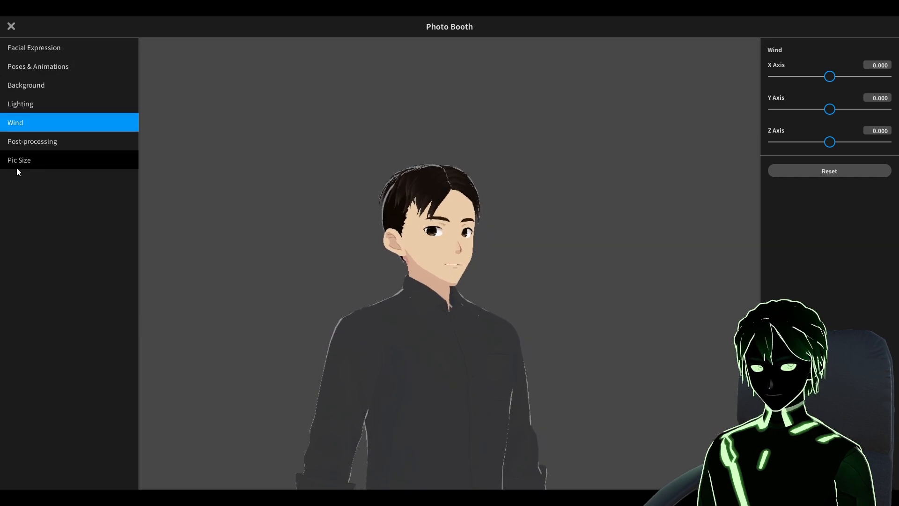
left_click(33, 140)
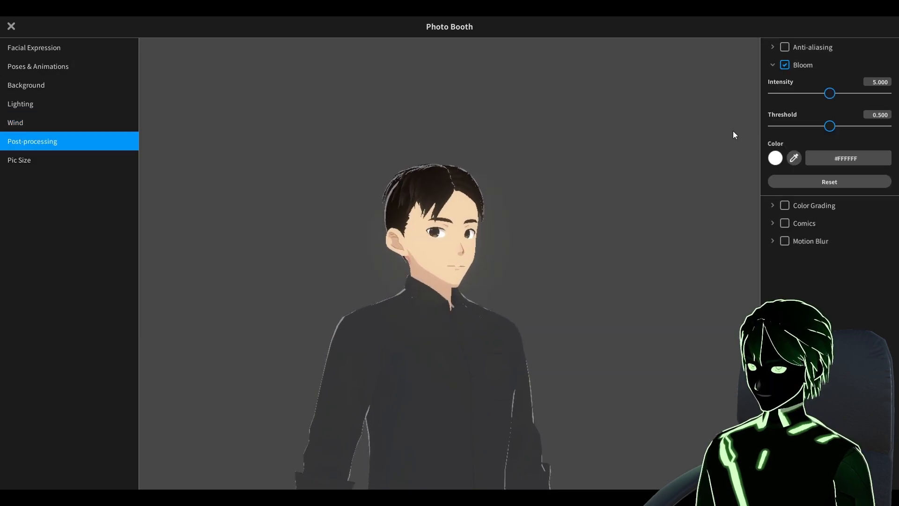
left_click(19, 159)
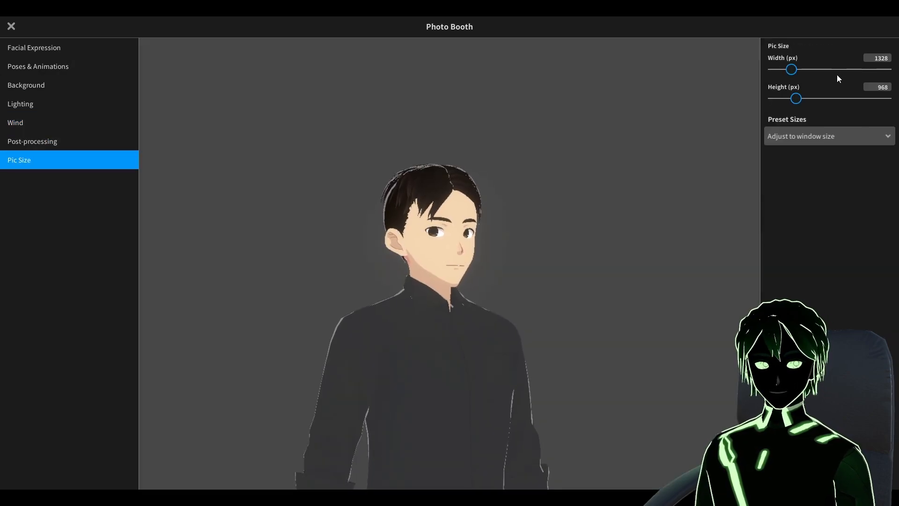
left_click(37, 47)
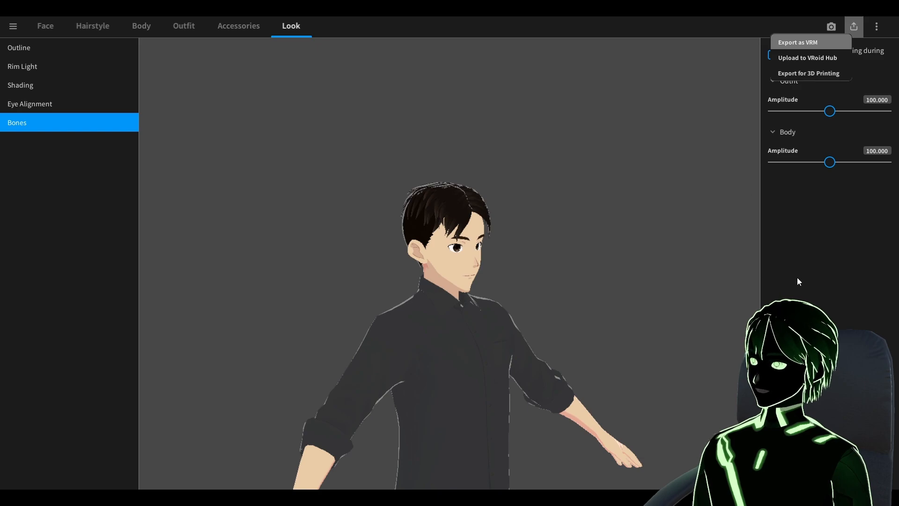
Step: On the VRM export screen, try reducing materials to 8, then expand the bone reduction options
left_click(800, 43)
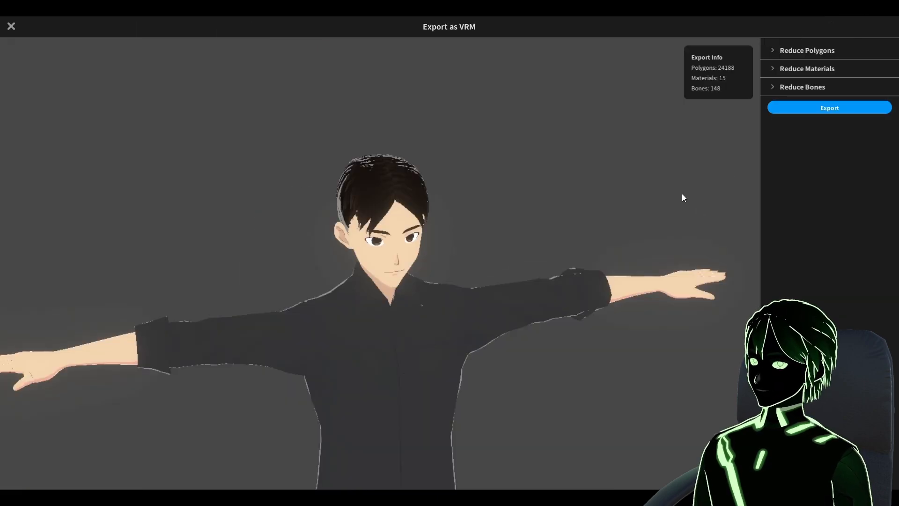
left_click(807, 50)
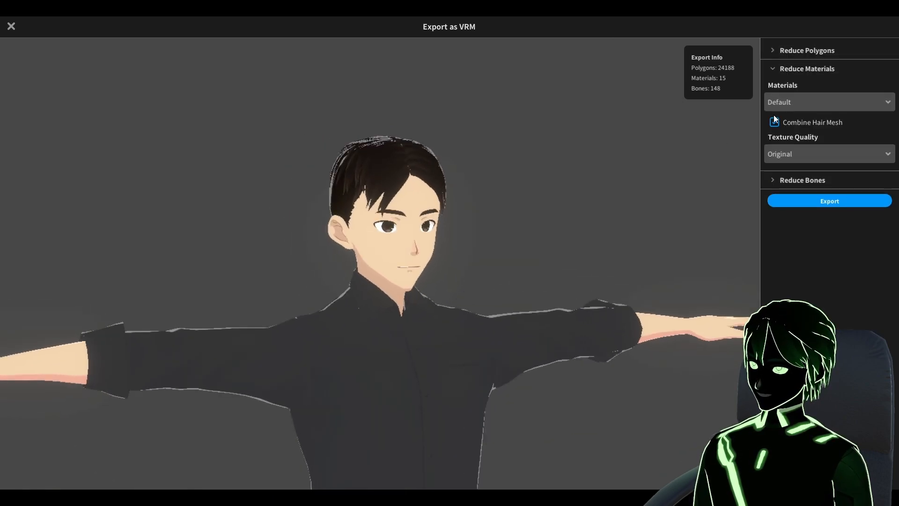
left_click(830, 102)
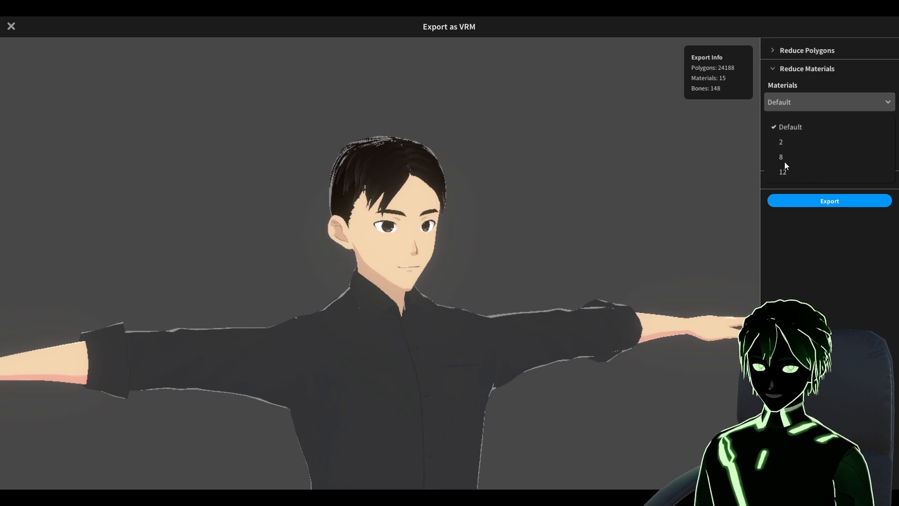
left_click(781, 157)
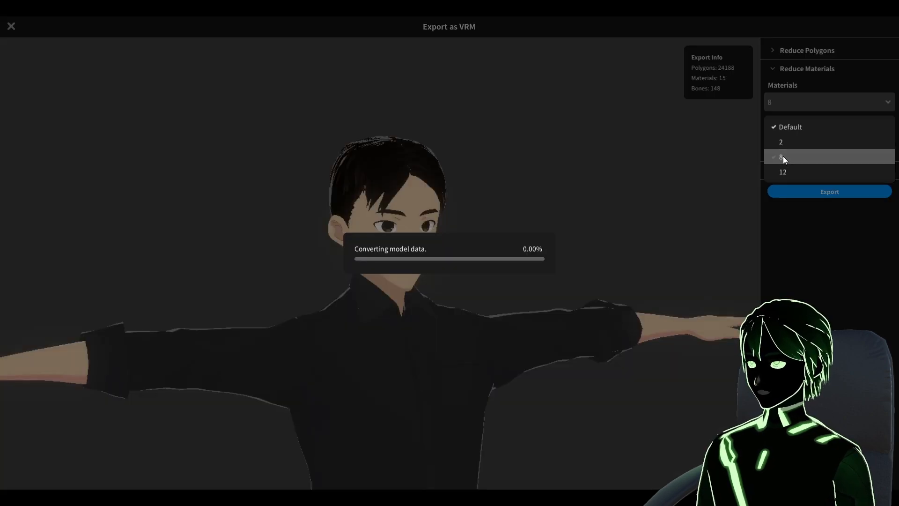
left_click(782, 157)
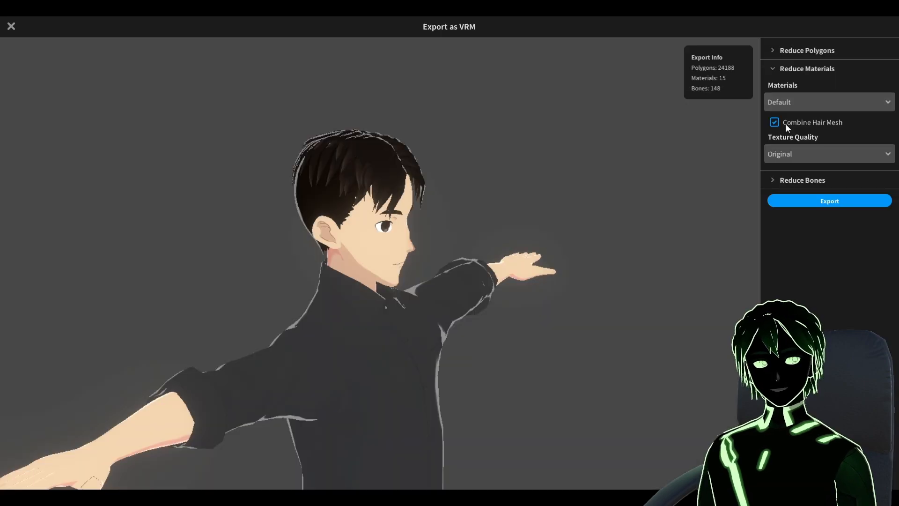
left_click(802, 180)
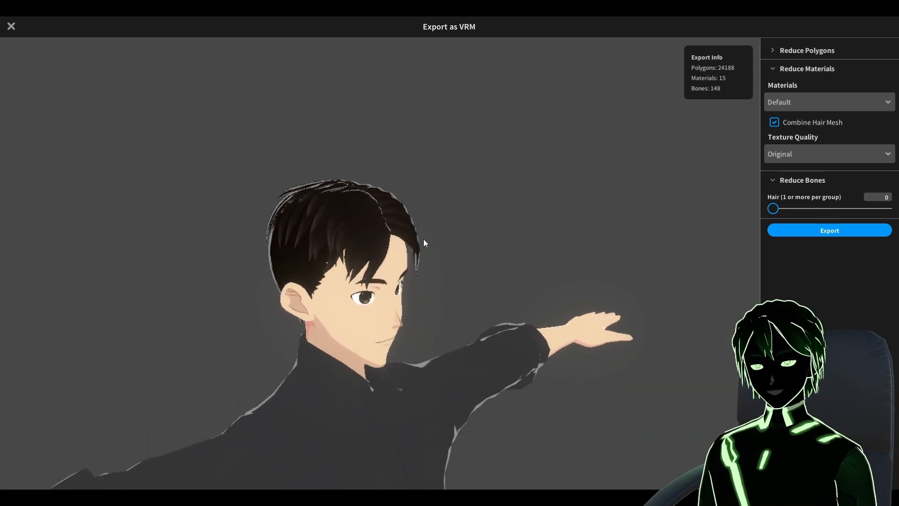
Step: Turn off Delete Transparent Meshes under Reduce Polygons and proceed to VRM Settings
left_click(806, 68)
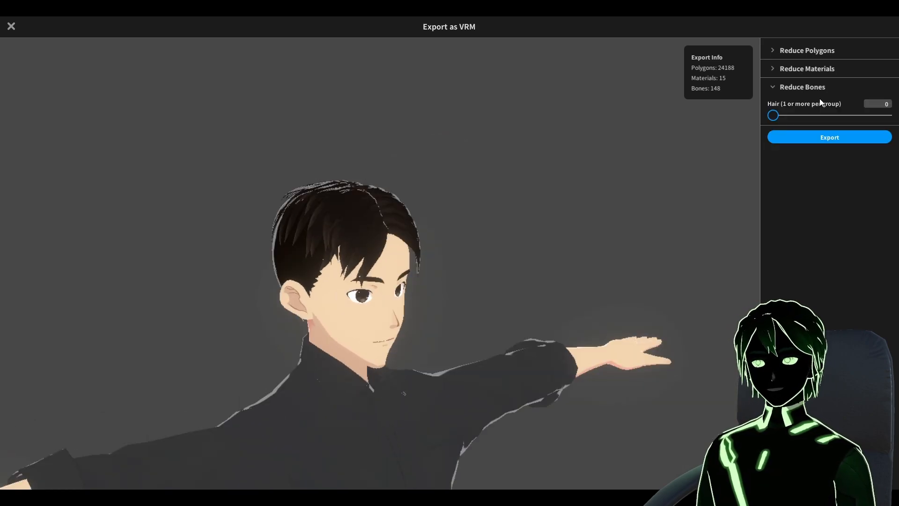
left_click(802, 87)
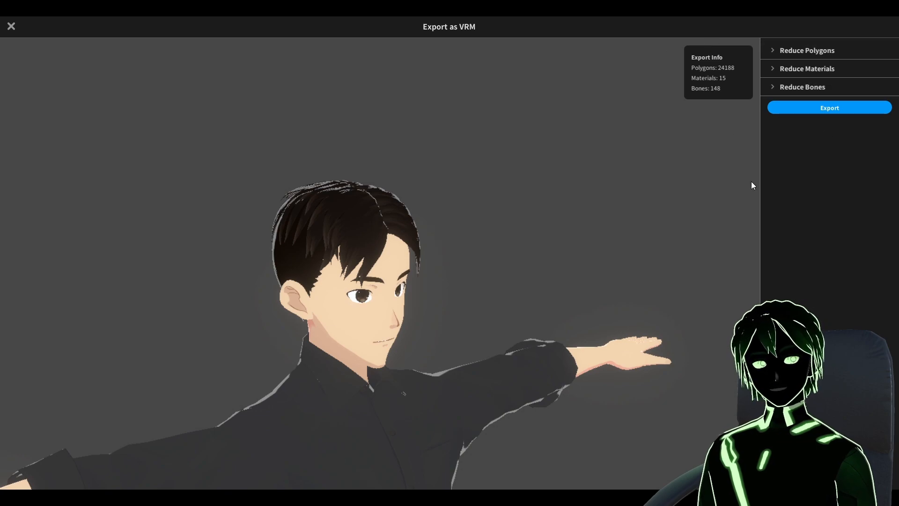
left_click(808, 50)
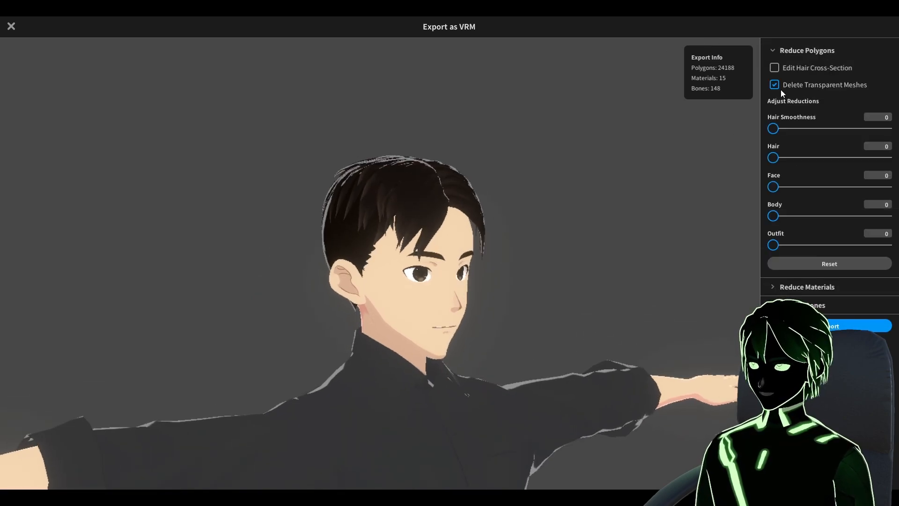
left_click(773, 85)
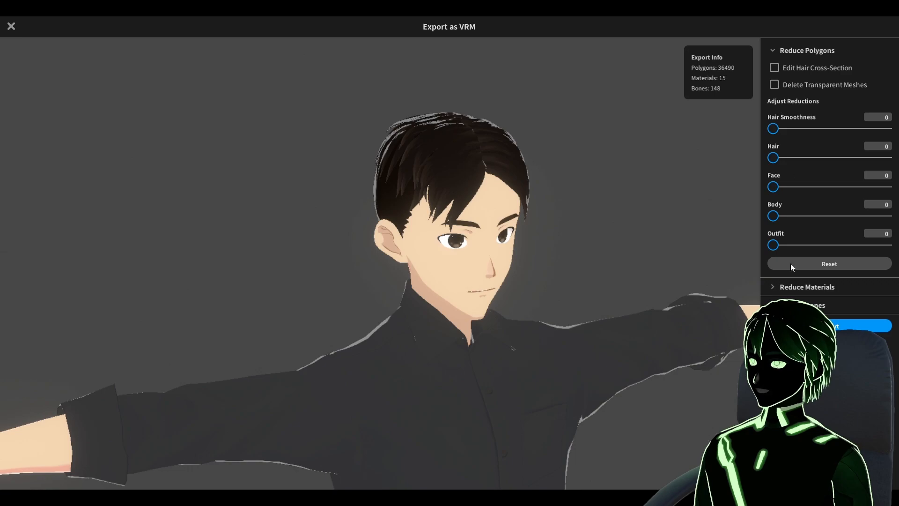
left_click(843, 326)
type("2")
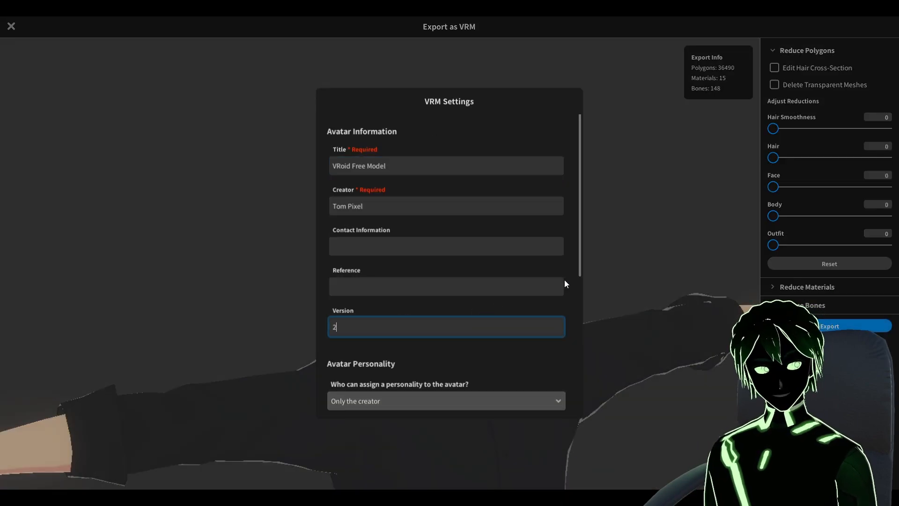
Step: Scroll through Avatar Personality permissions and the License dropdown in VRM Settings
scroll("down", 3)
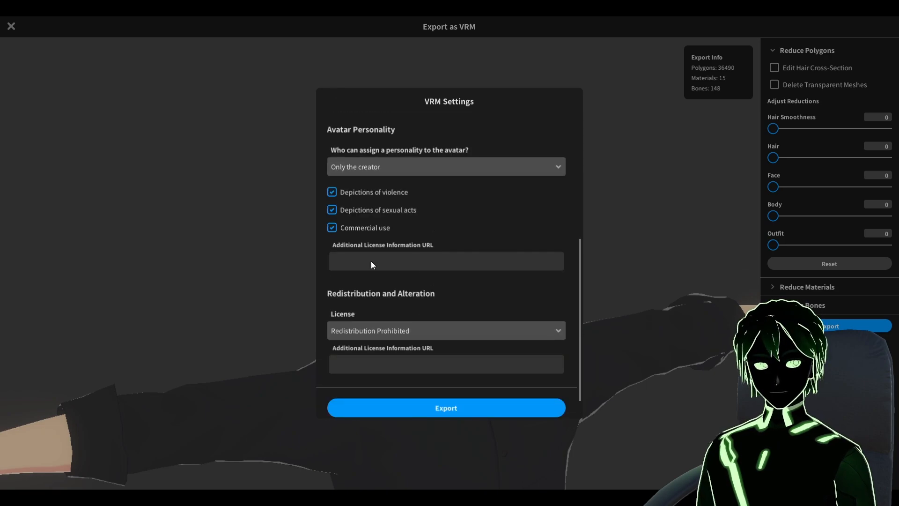